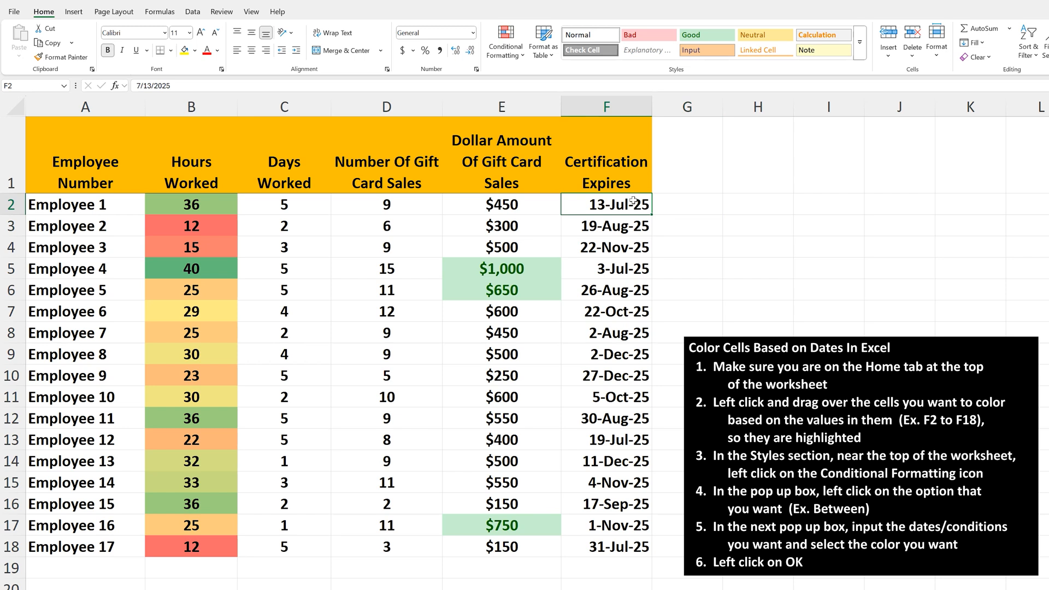
Drag-select the Certification Expires dates from F2 down to F18.
{"action": "left_click_drag", "start_coordinate": [605, 204], "coordinate": [606, 547]}
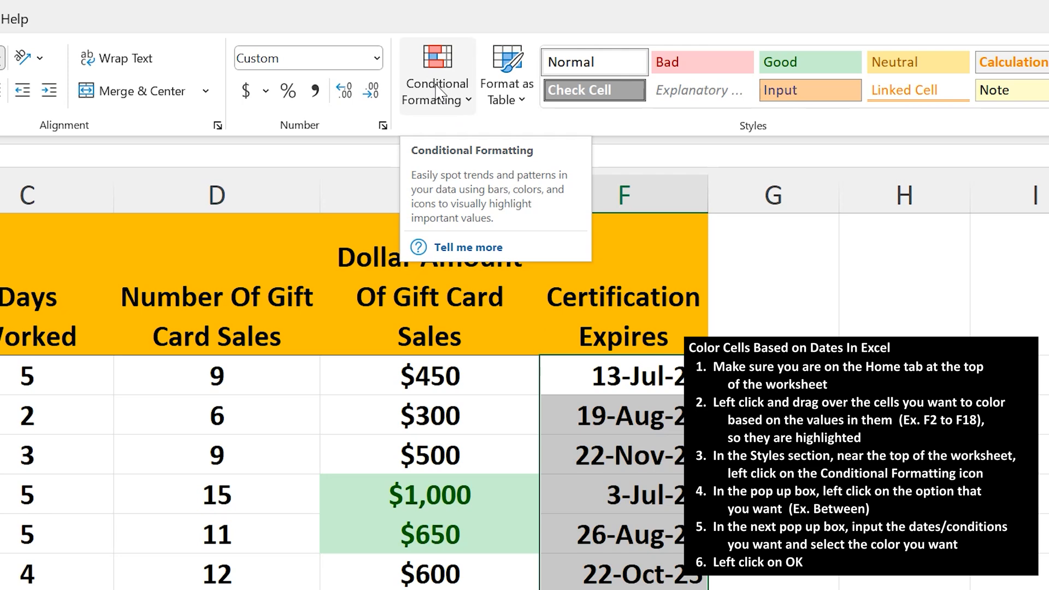
Open the Conditional Formatting menu on the Home tab.
{"action": "left_click", "coordinate": [438, 76]}
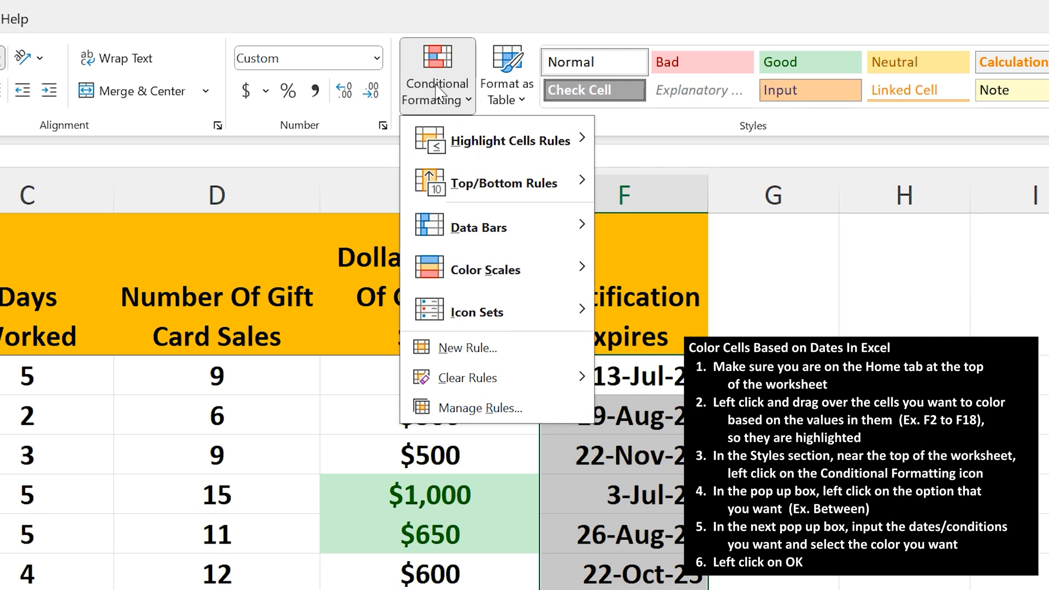
{"action": "mouse_move", "coordinate": [486, 141]}
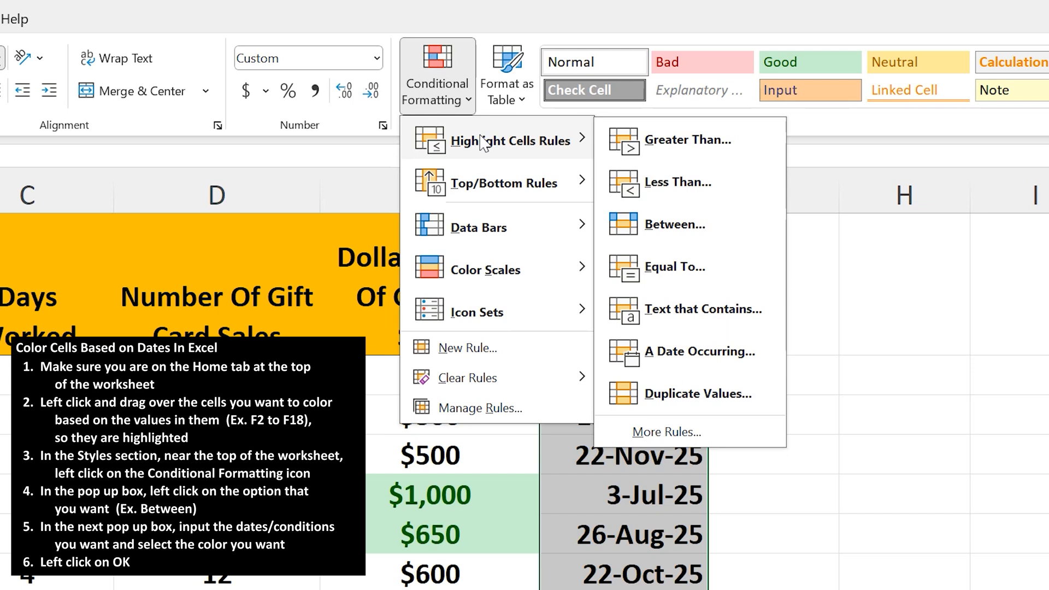
{"action": "mouse_move", "coordinate": [554, 153]}
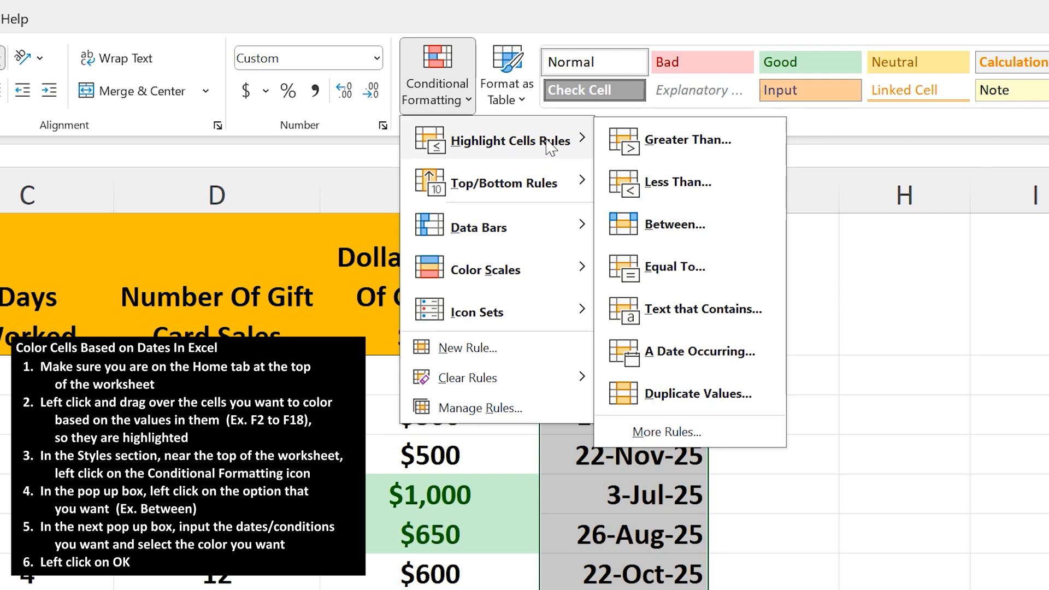
{"action": "mouse_move", "coordinate": [605, 157]}
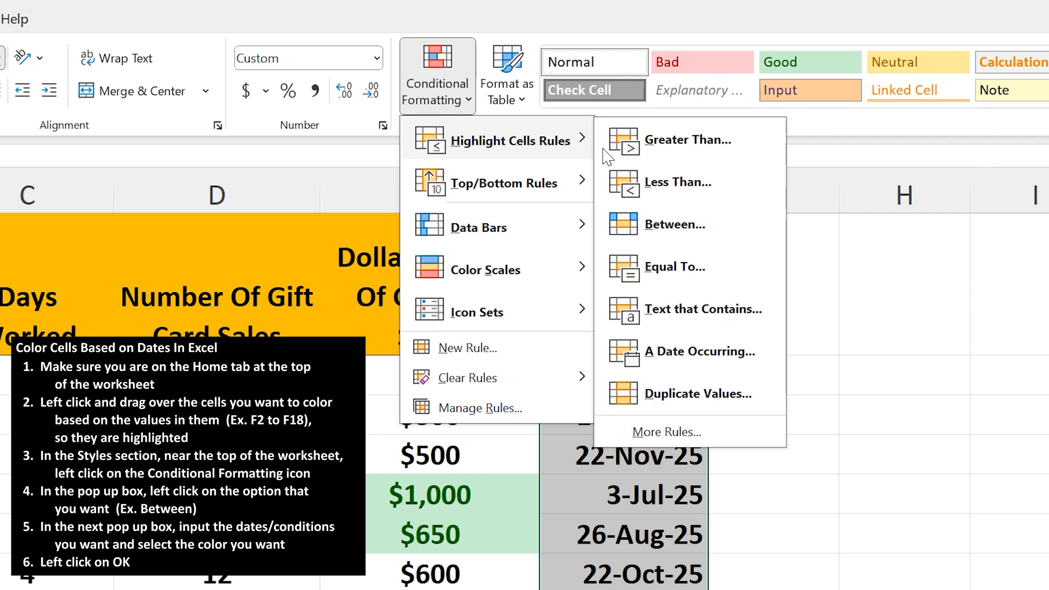
{"action": "mouse_move", "coordinate": [661, 234]}
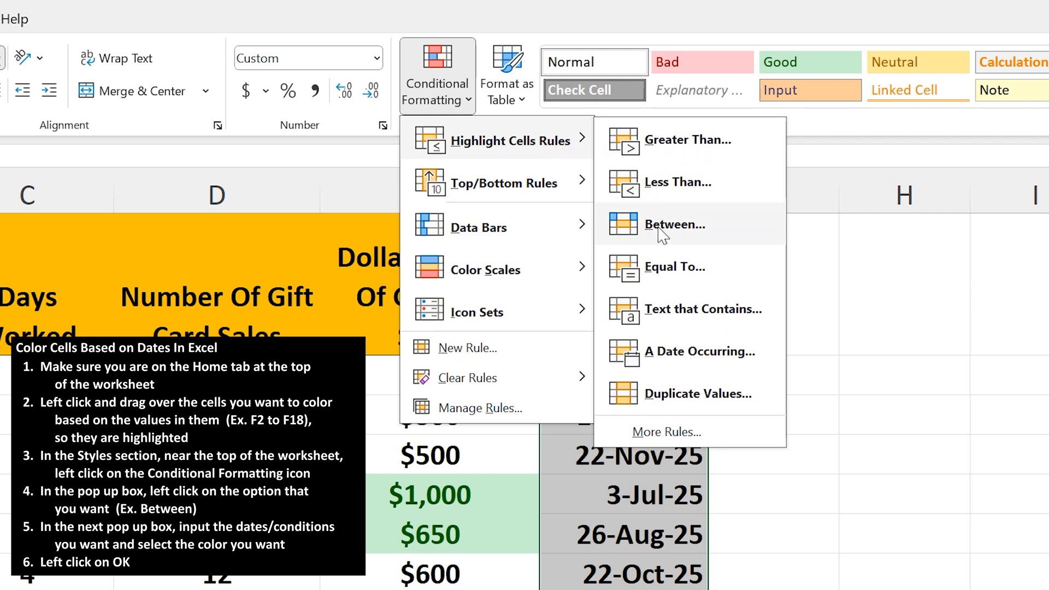
Create a Between highlight rule with dates 7/1/25 to 7/31/25.
{"action": "left_click", "coordinate": [674, 224]}
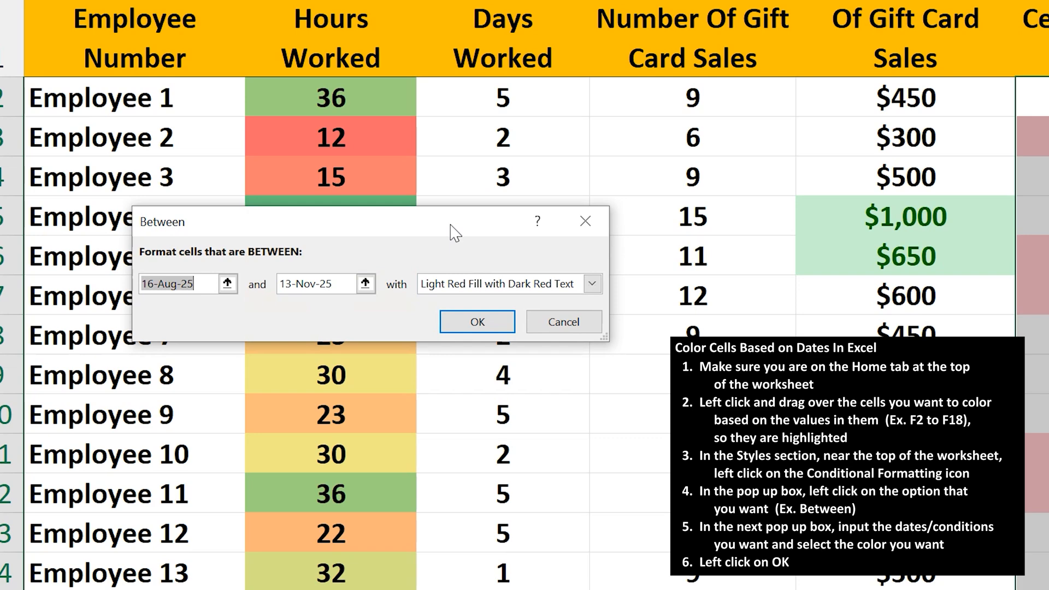
{"action": "type", "text": "7"}
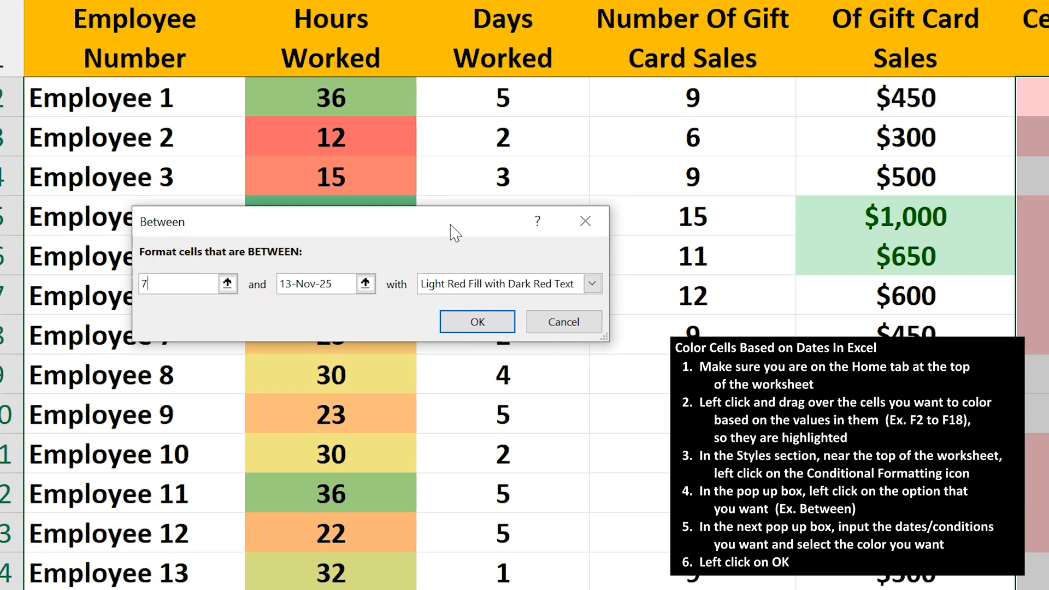
{"action": "type", "text": "/1/"}
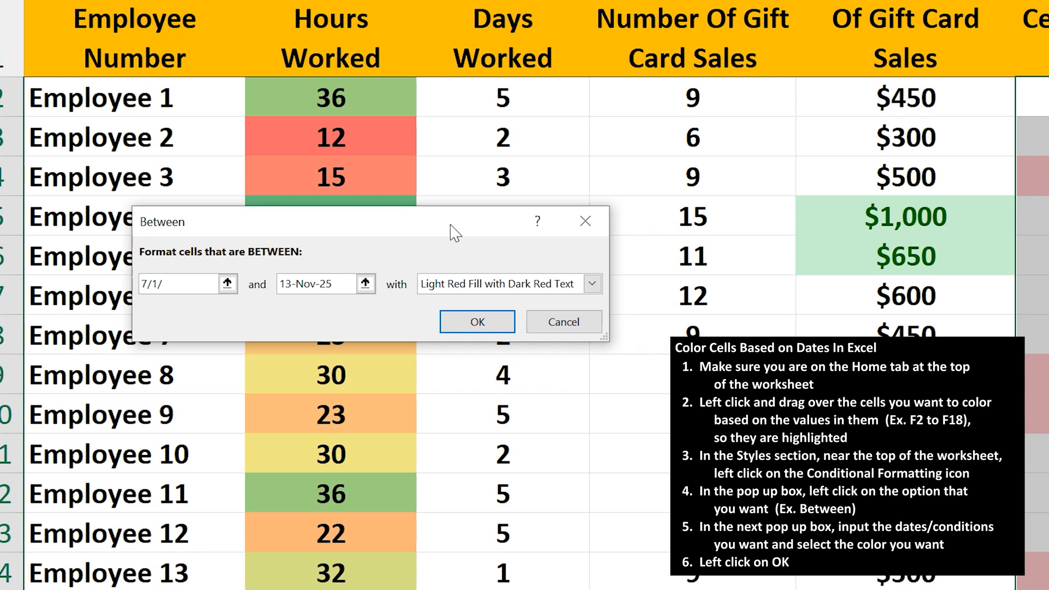
{"action": "type", "text": "25"}
{"action": "left_click", "coordinate": [327, 284]}
{"action": "type", "text": "7"}
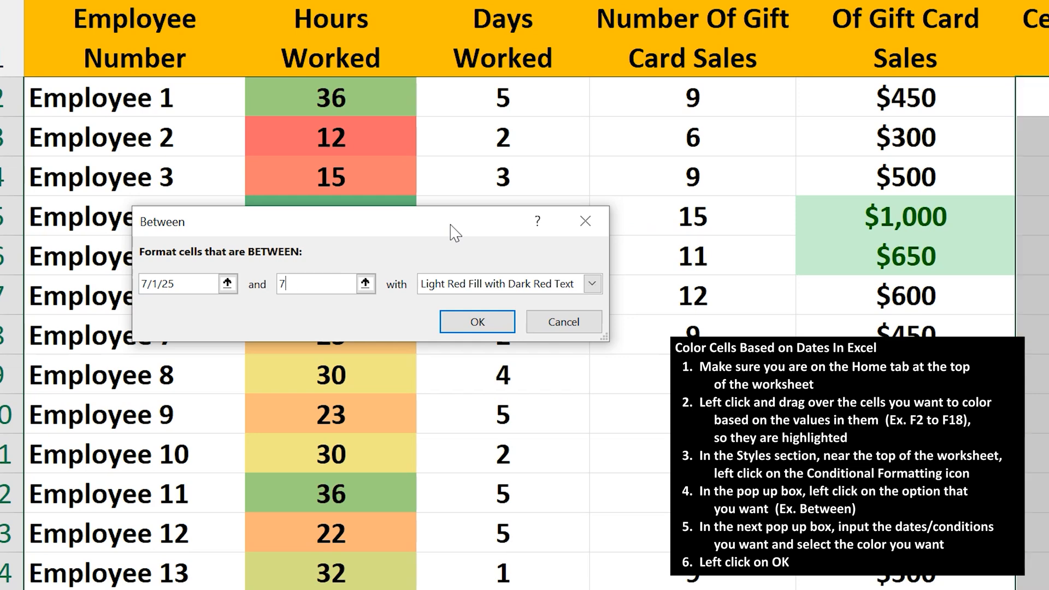
{"action": "type", "text": "/31/"}
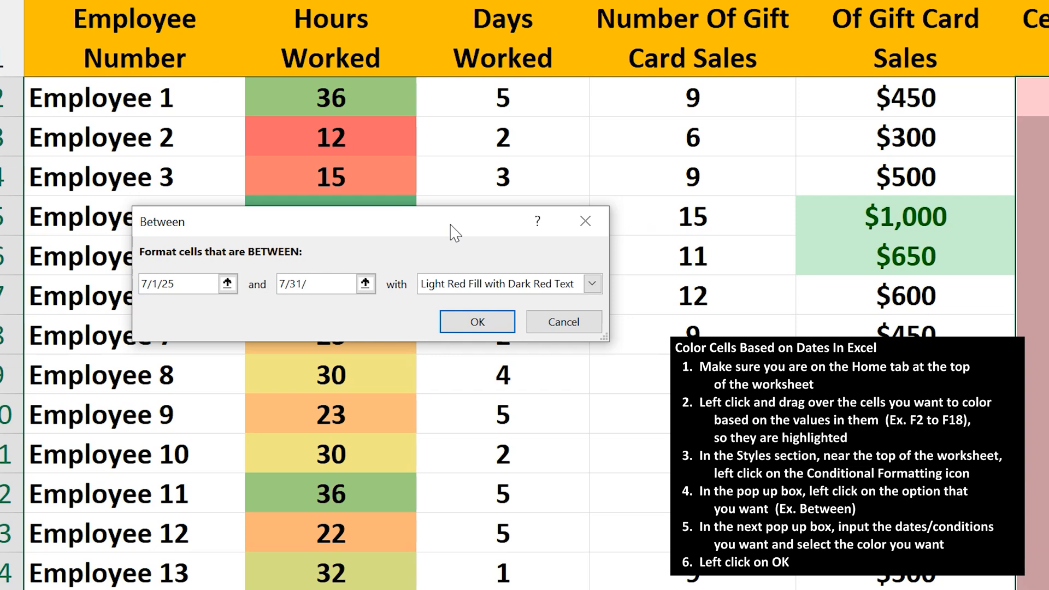
{"action": "type", "text": "25"}
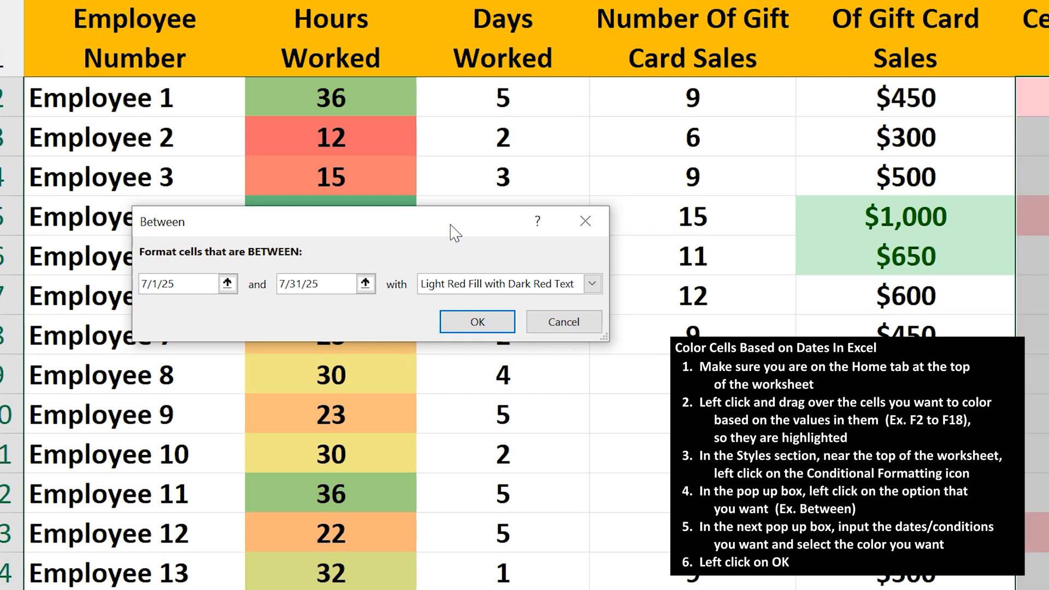
Choose Yellow Fill with Dark Yellow Text for the Between rule and apply it.
{"action": "left_click", "coordinate": [501, 283]}
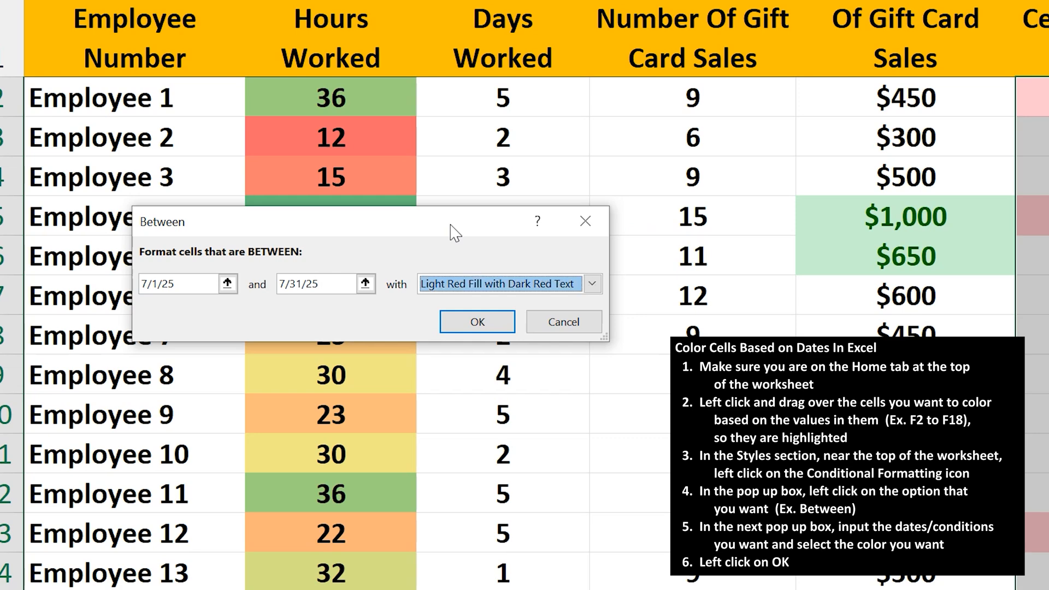
{"action": "left_click", "coordinate": [592, 284]}
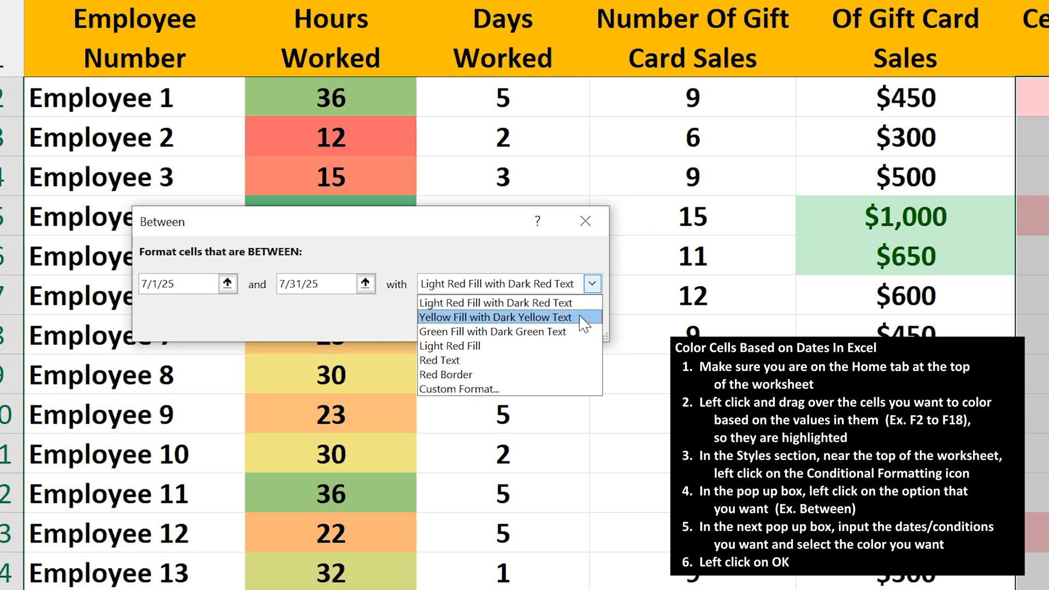
{"action": "left_click", "coordinate": [496, 317]}
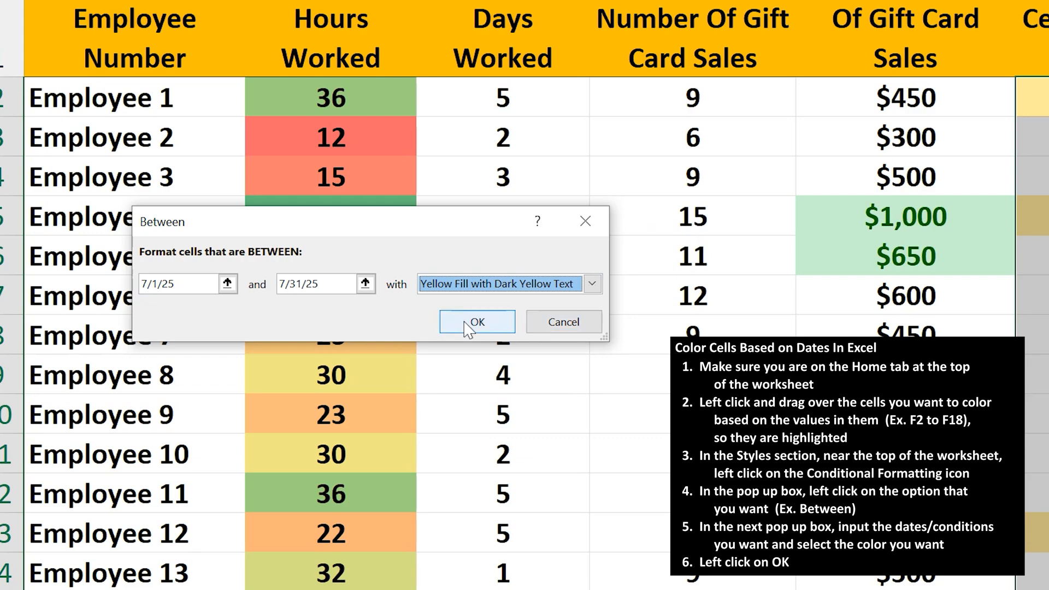
{"action": "left_click", "coordinate": [477, 322]}
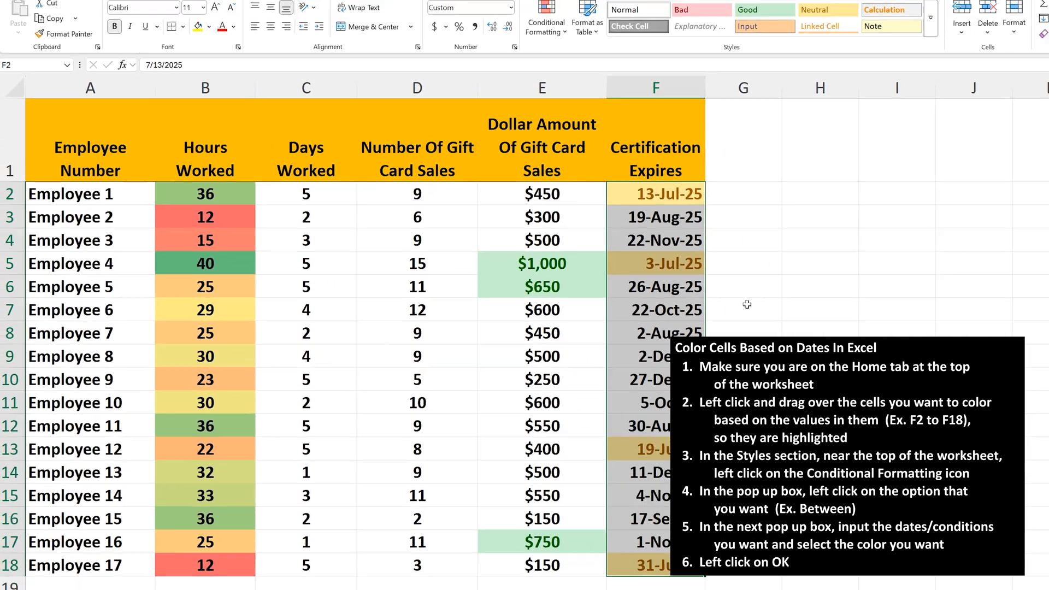